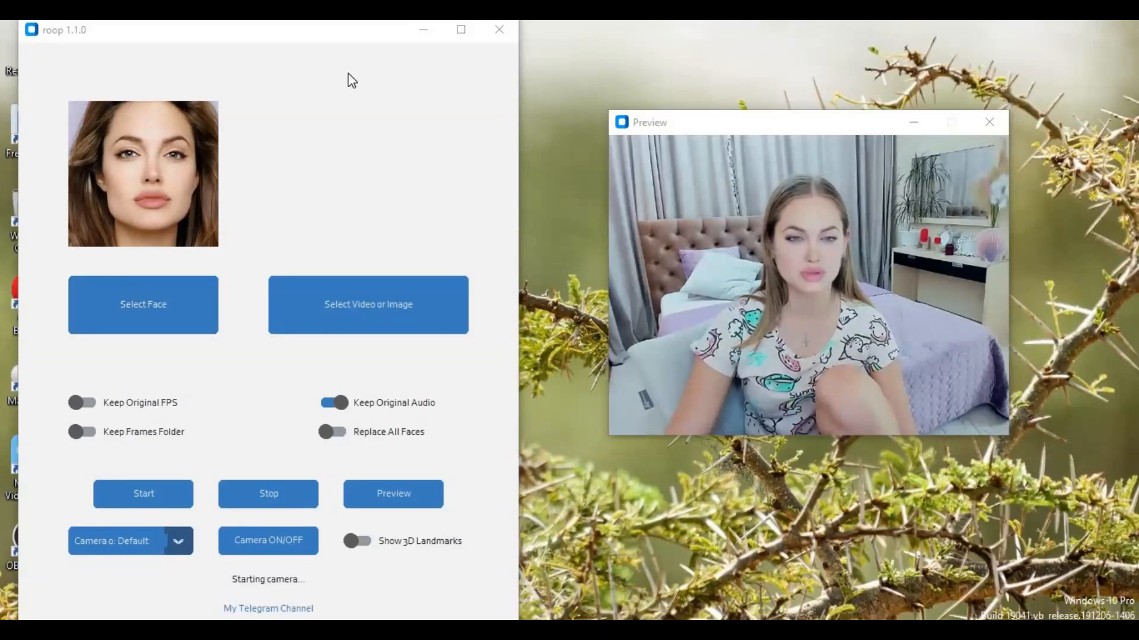
mouse_move(331, 100)
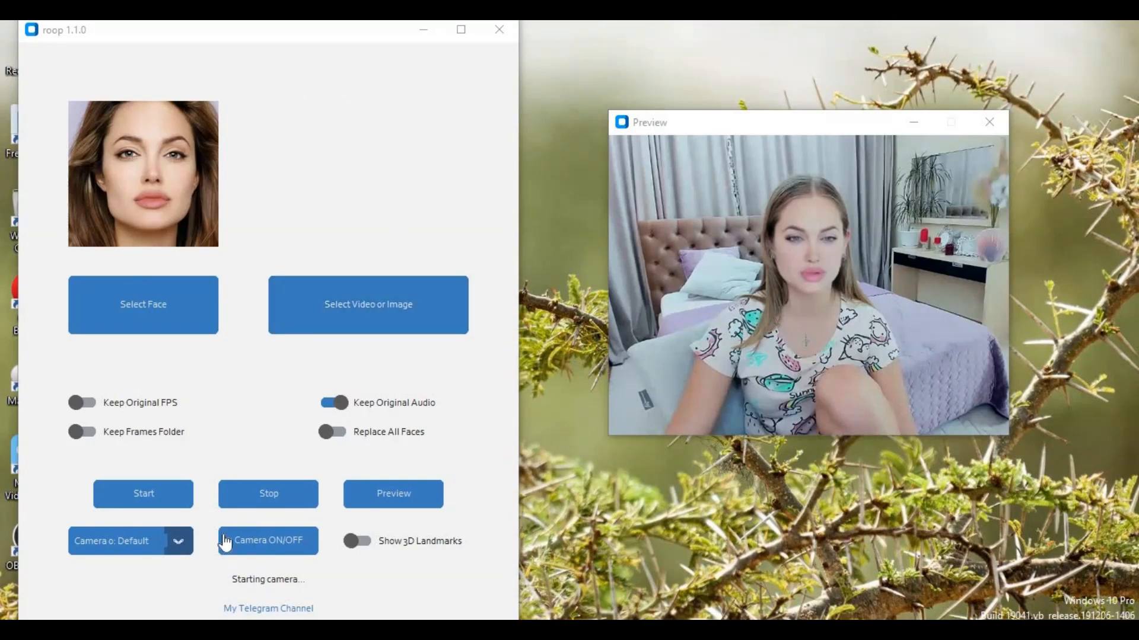
- Browse down the roop repository page for the live-mode landmark notes
left_click(129, 540)
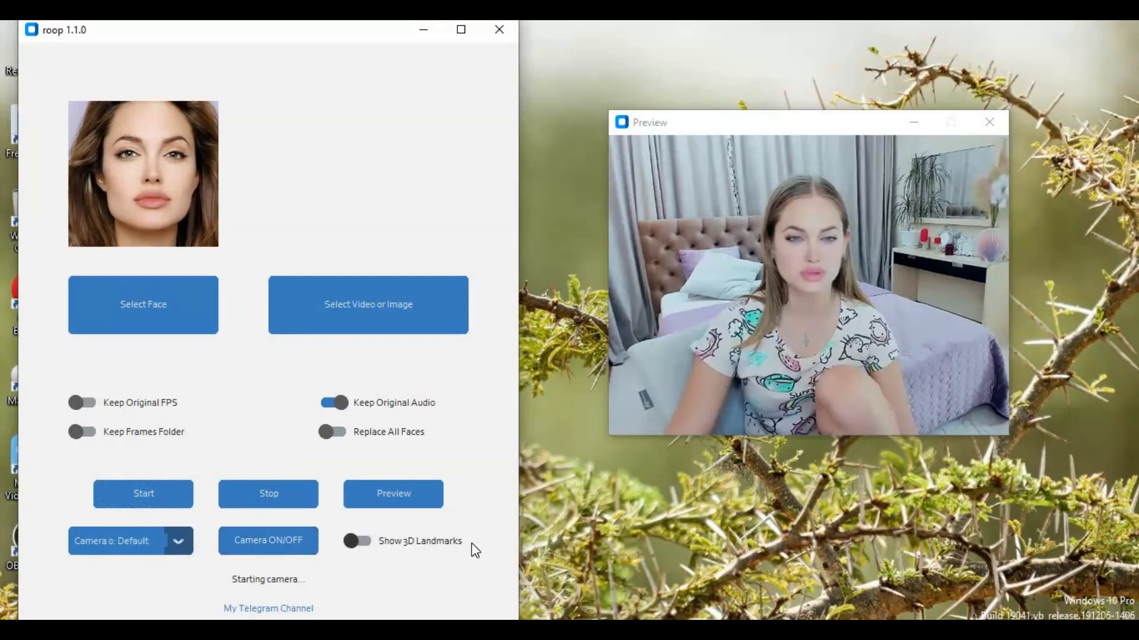
mouse_move(391, 546)
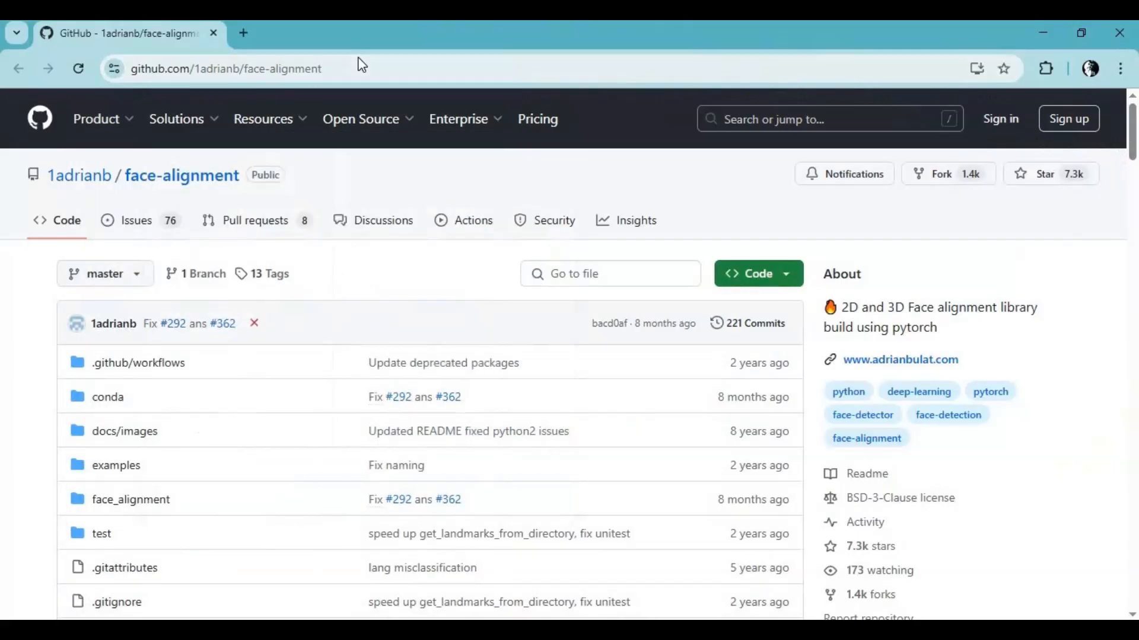
left_click(226, 68)
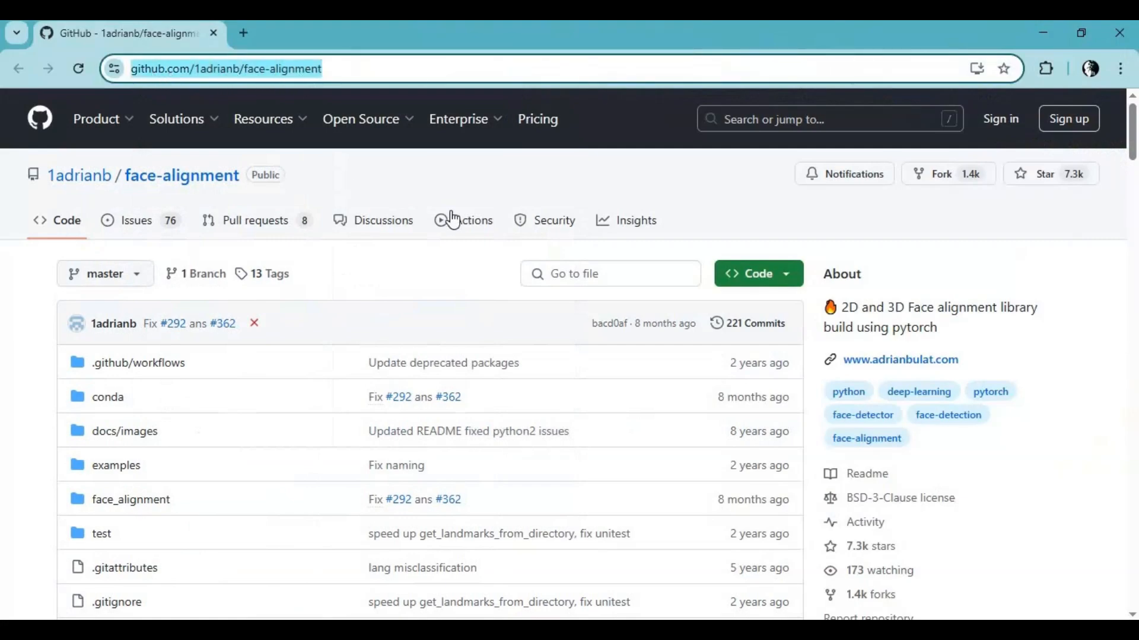
scroll("down", 3)
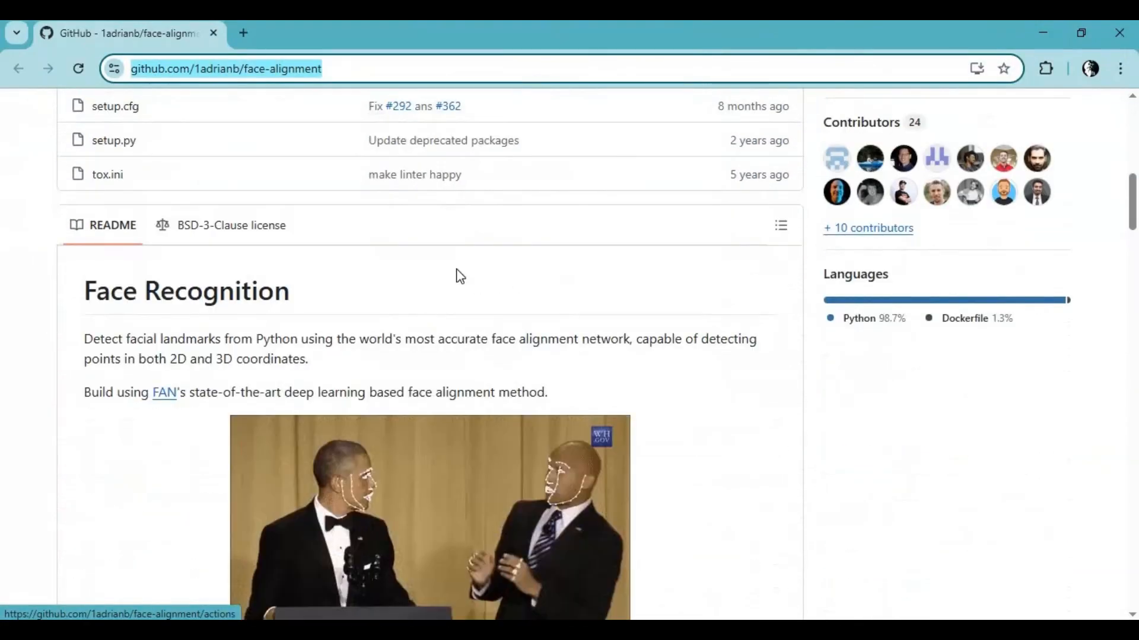
scroll("down", 3)
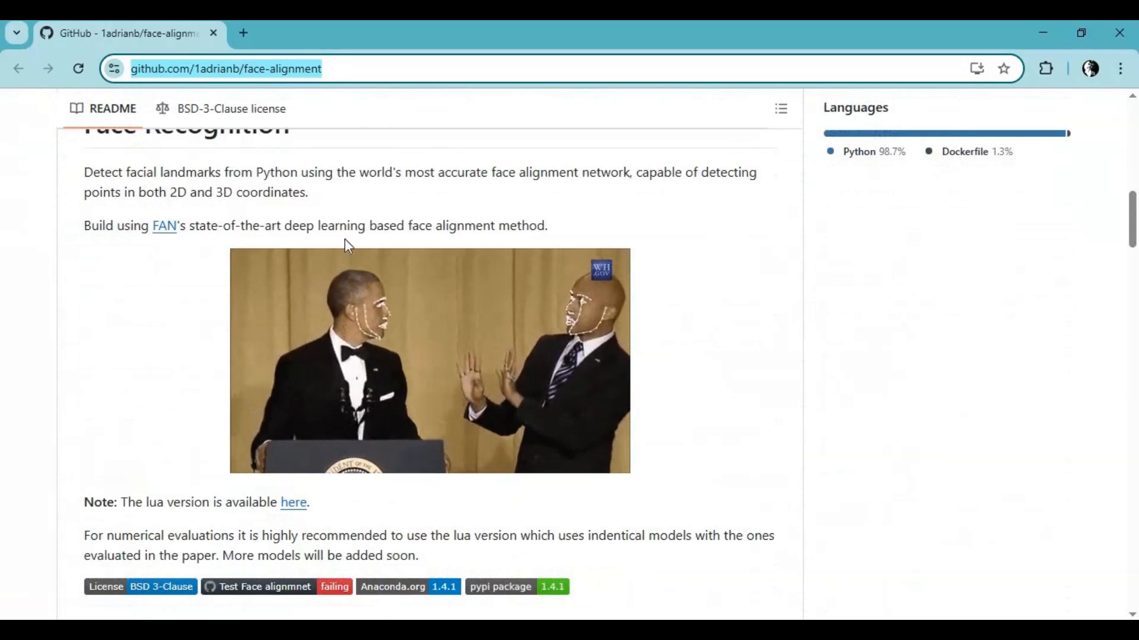
scroll("down", 3)
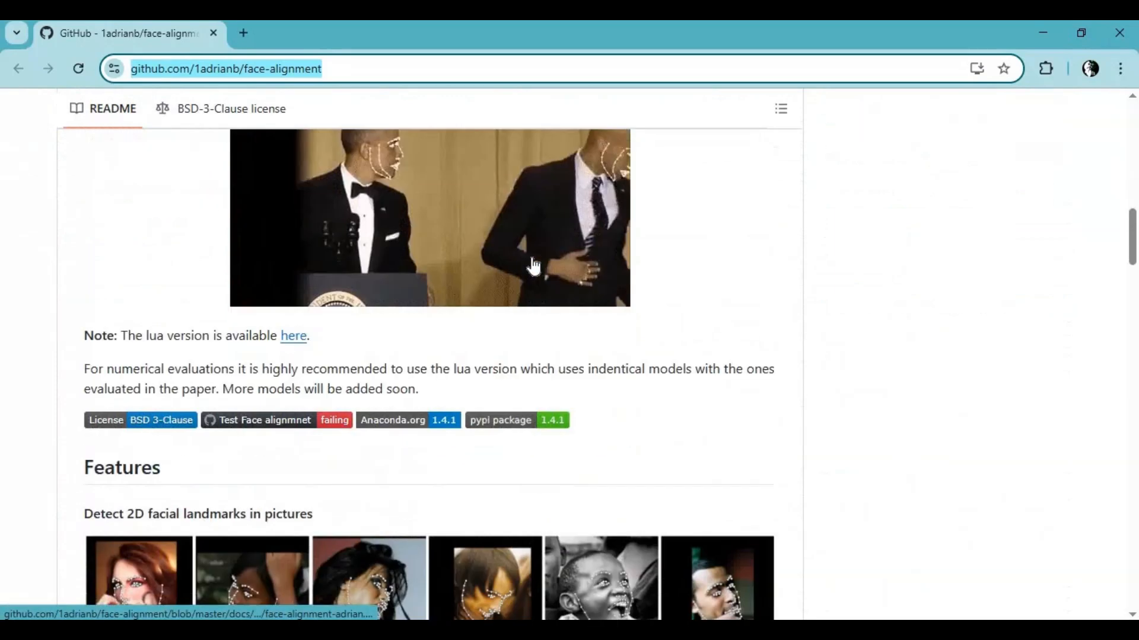
scroll("down", 3)
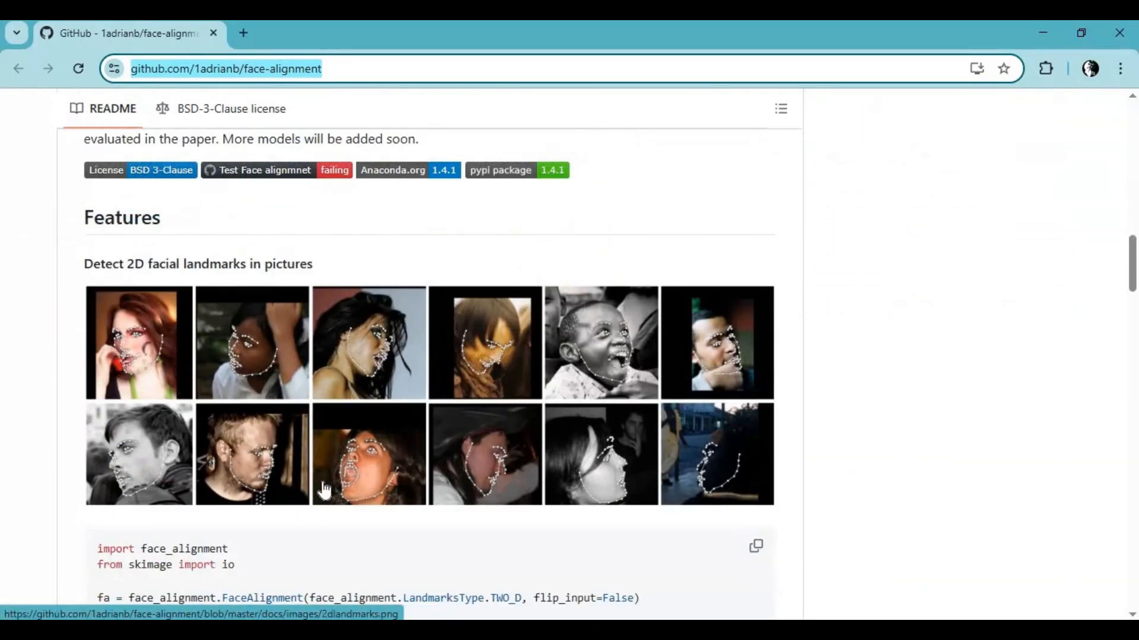
mouse_move(586, 383)
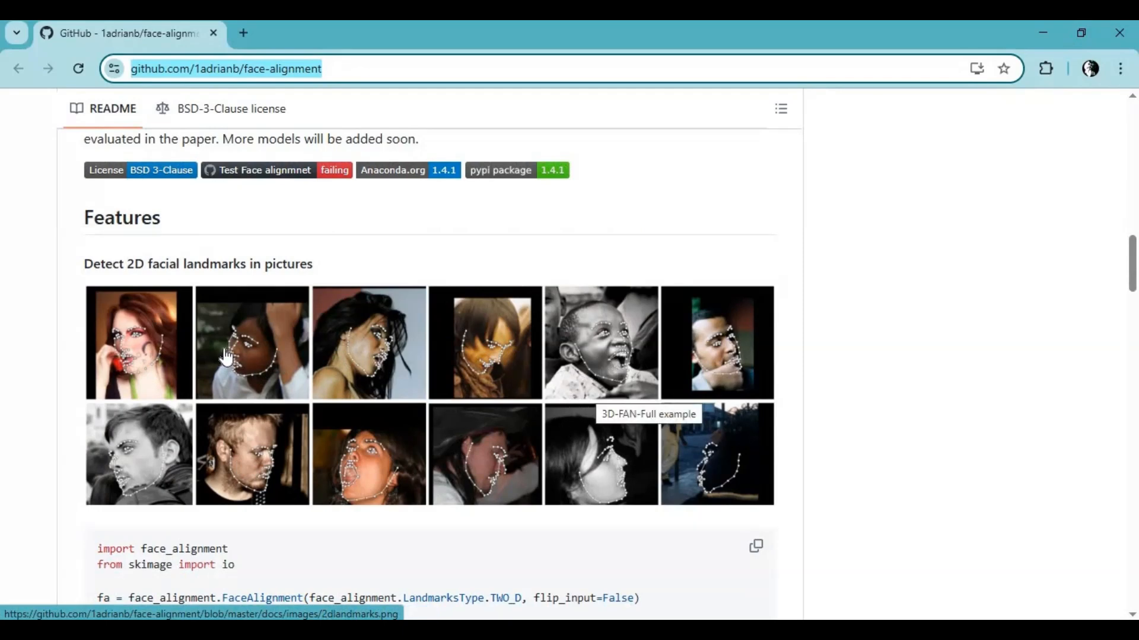
scroll("down", 3)
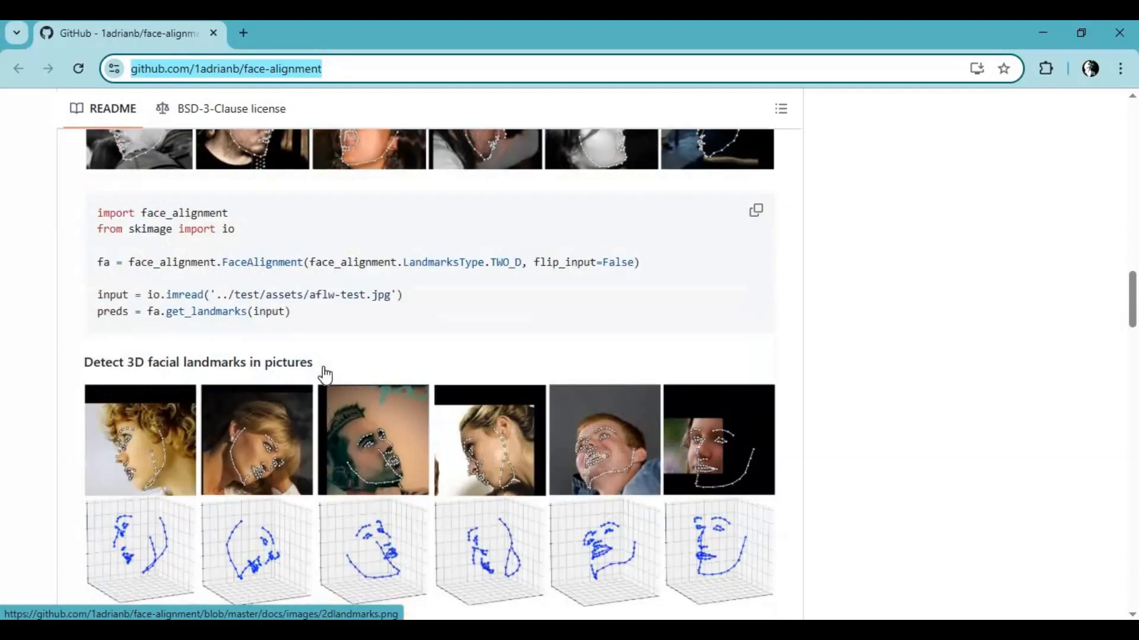
scroll("down", 3)
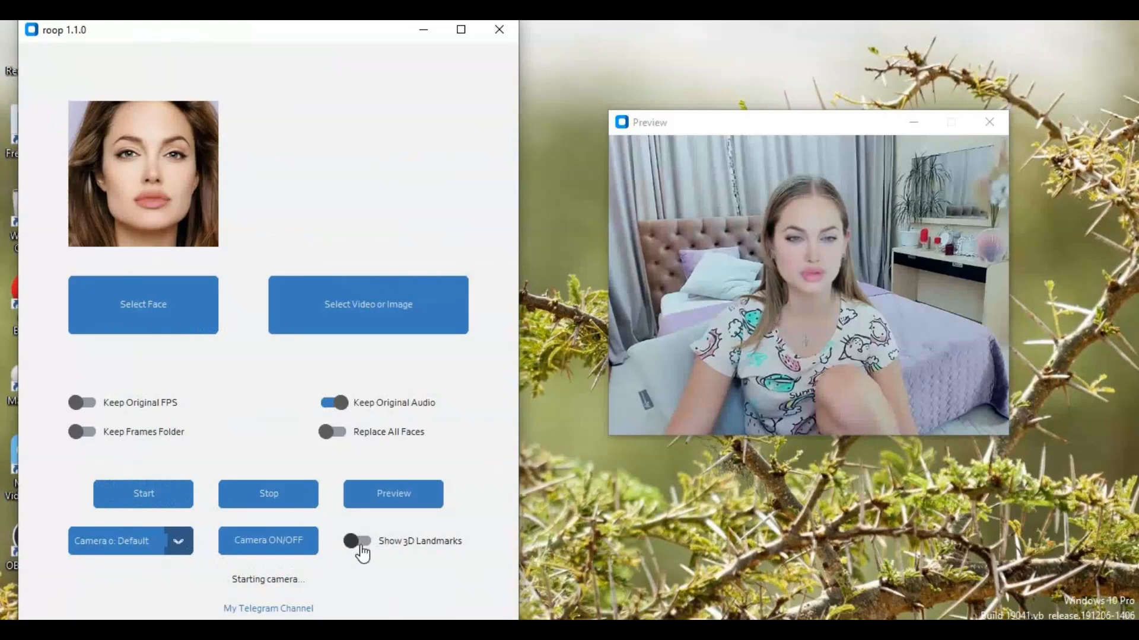
- Enable Show 3D Landmarks so landmark points overlay the live swapped face
left_click(356, 540)
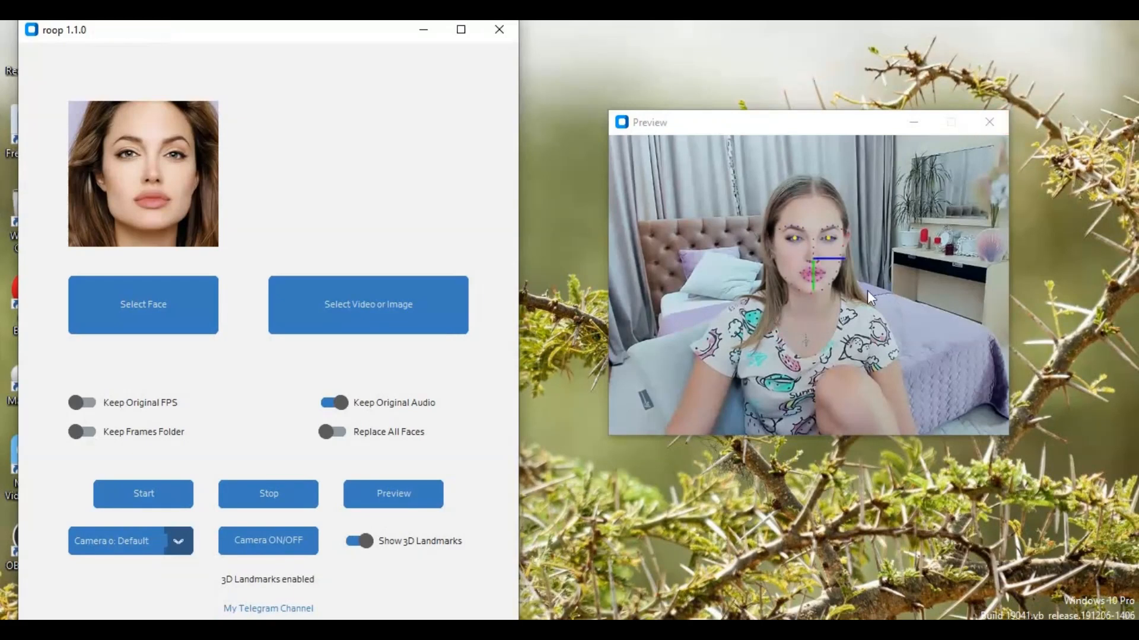
mouse_move(425, 565)
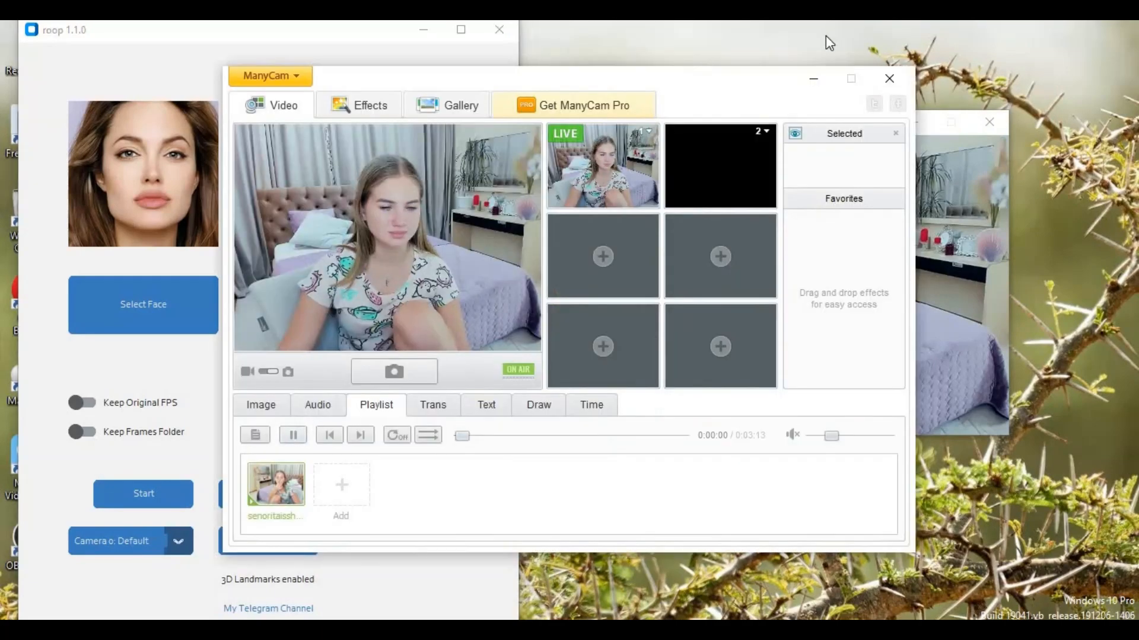
- Back in roop, switch the 3D landmarks off and on again, ending enabled
left_click(352, 541)
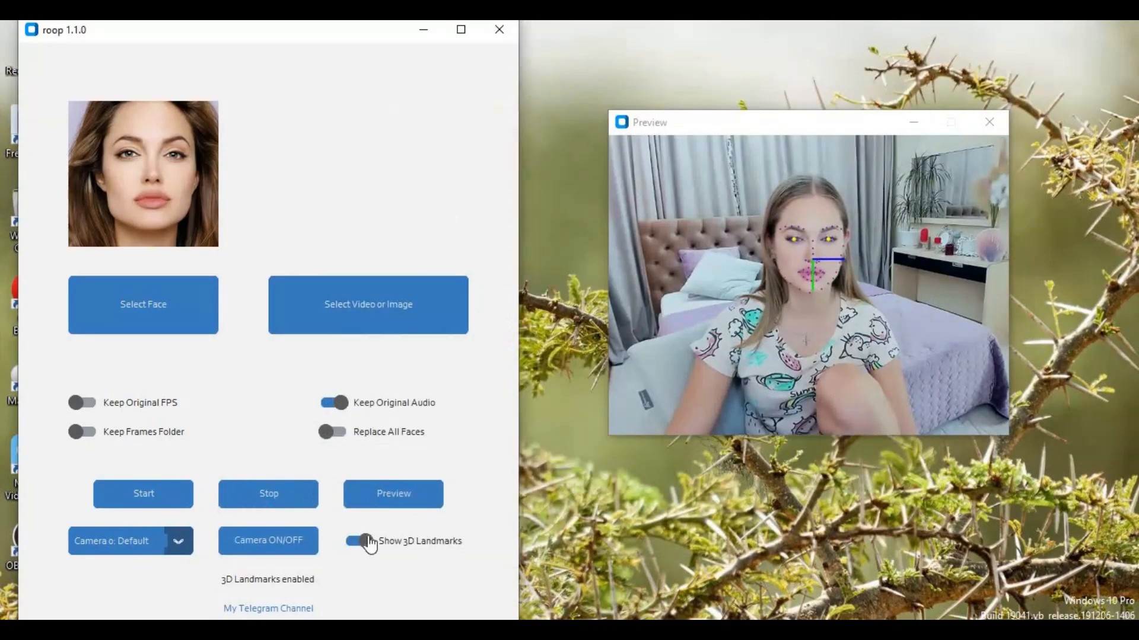
left_click(356, 541)
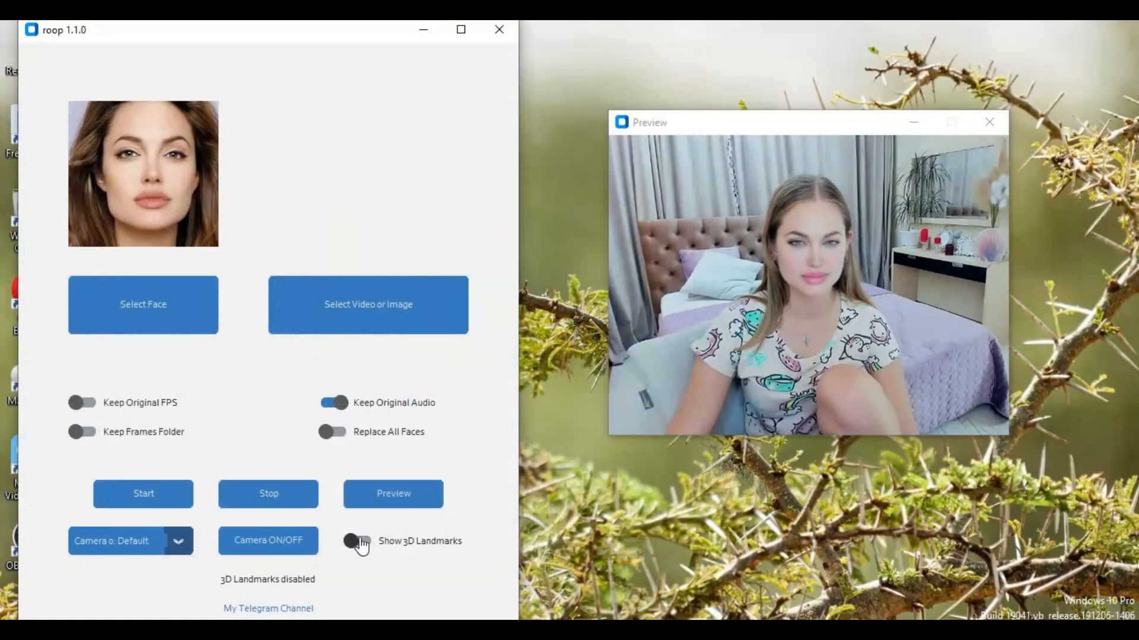
left_click(356, 541)
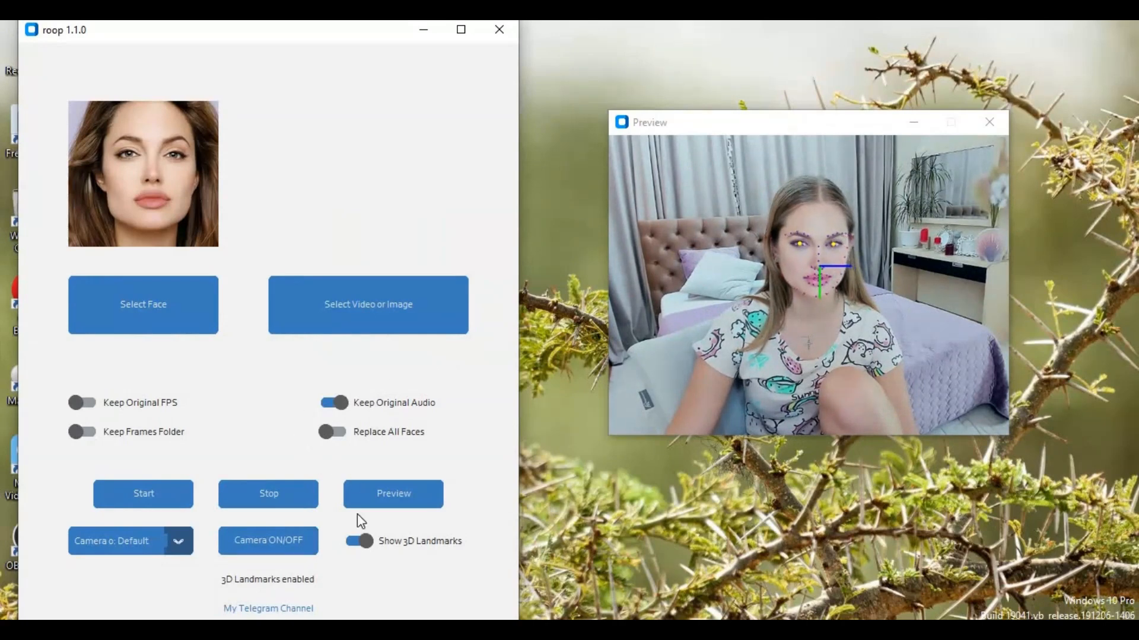
left_click(359, 541)
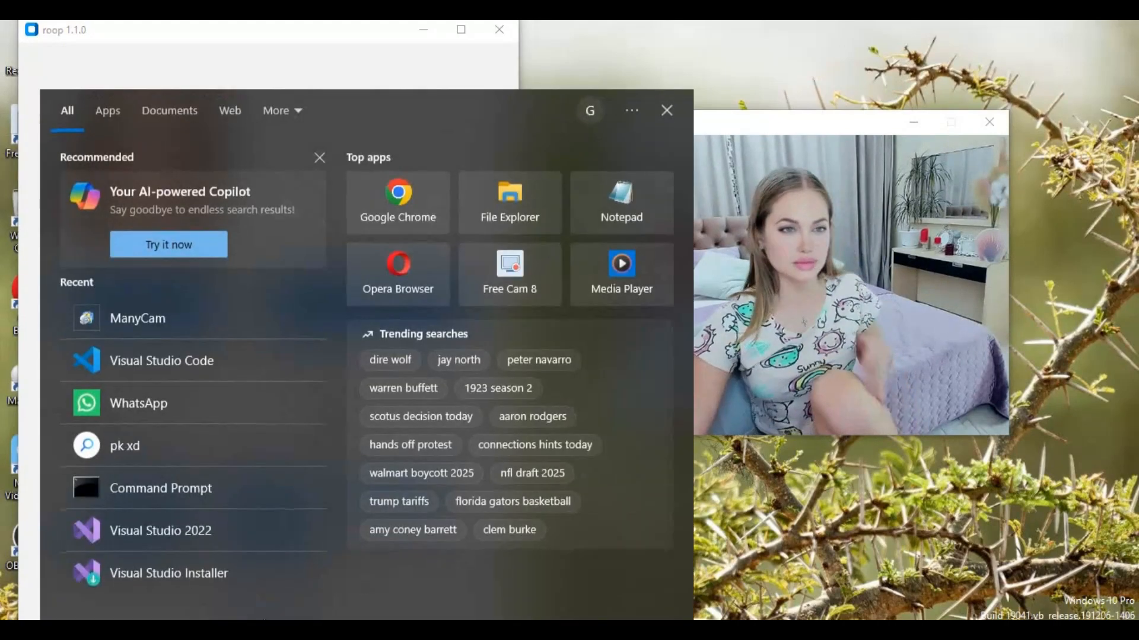
- Search Windows for 'sky' and launch Skype from the best match
type("sky")
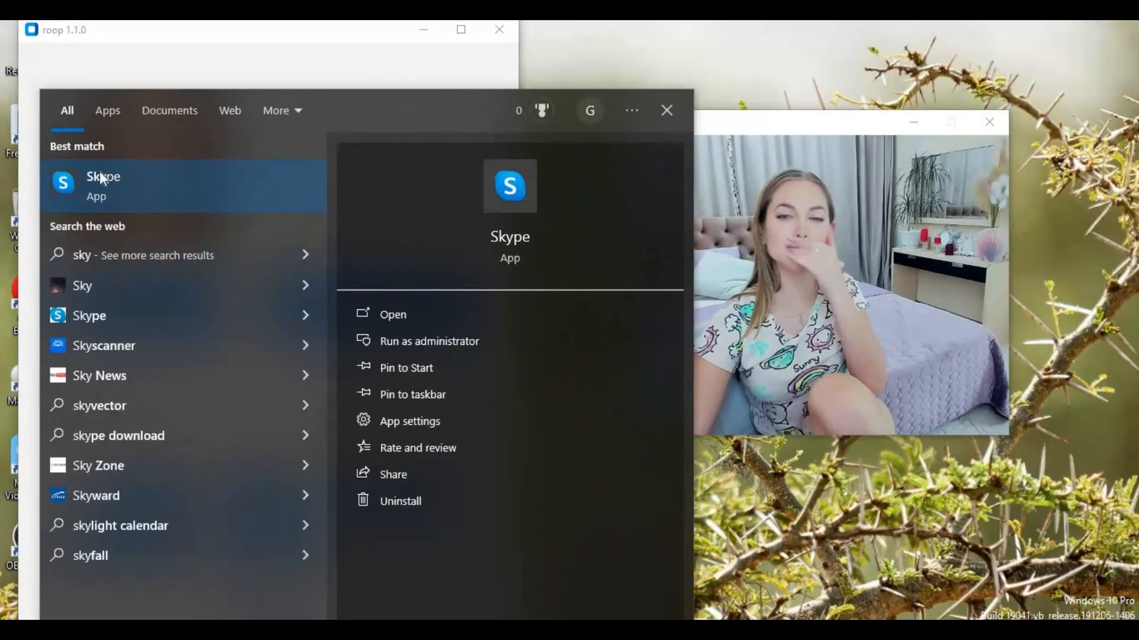
left_click(392, 314)
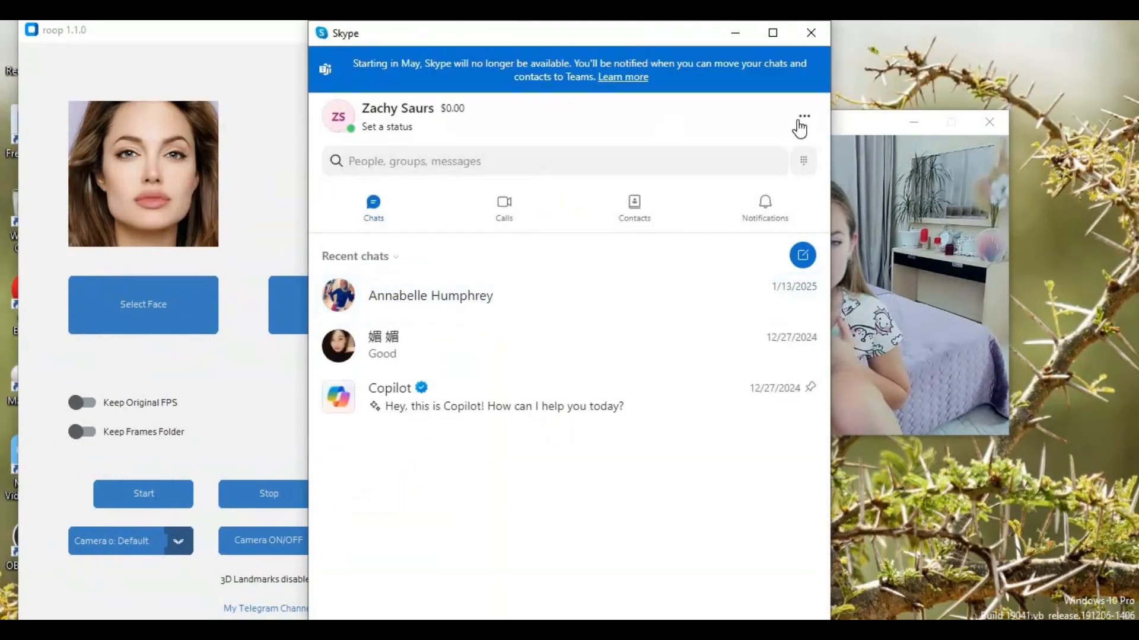
- In Skype's Audio & Video settings, choose OBS Virtual Camera as the camera
left_click(803, 118)
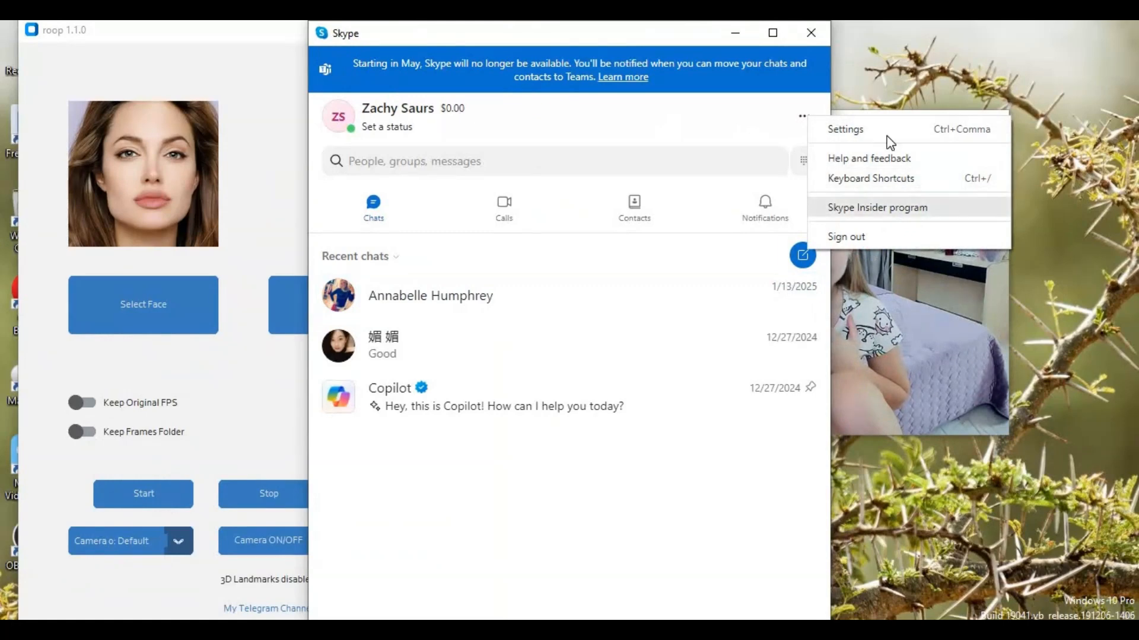
left_click(843, 129)
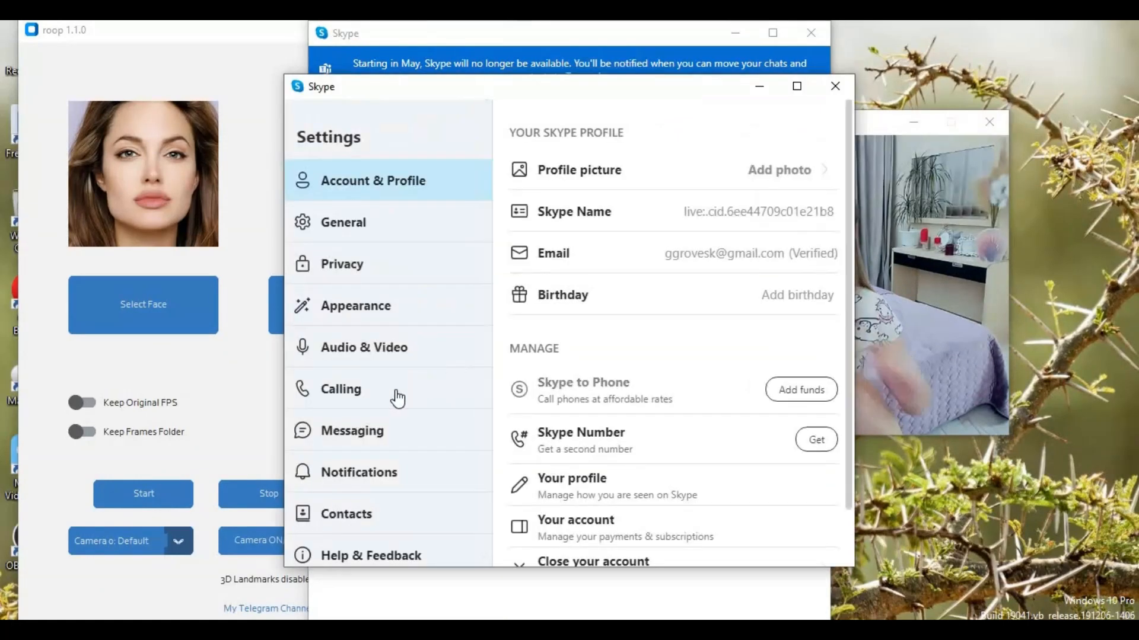
left_click(363, 347)
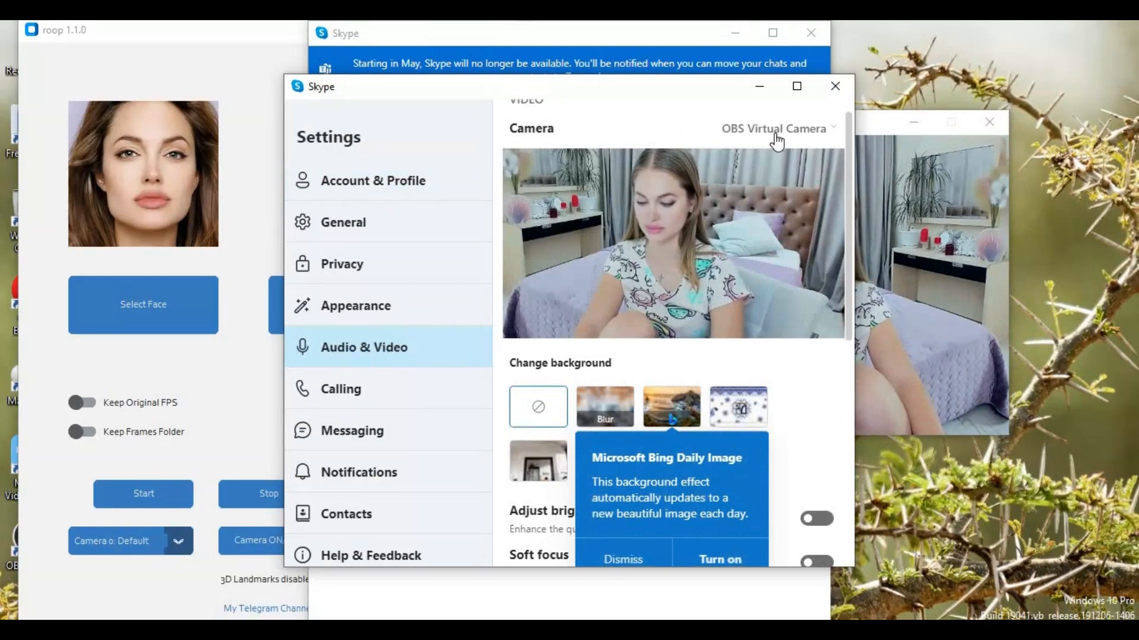
left_click(772, 129)
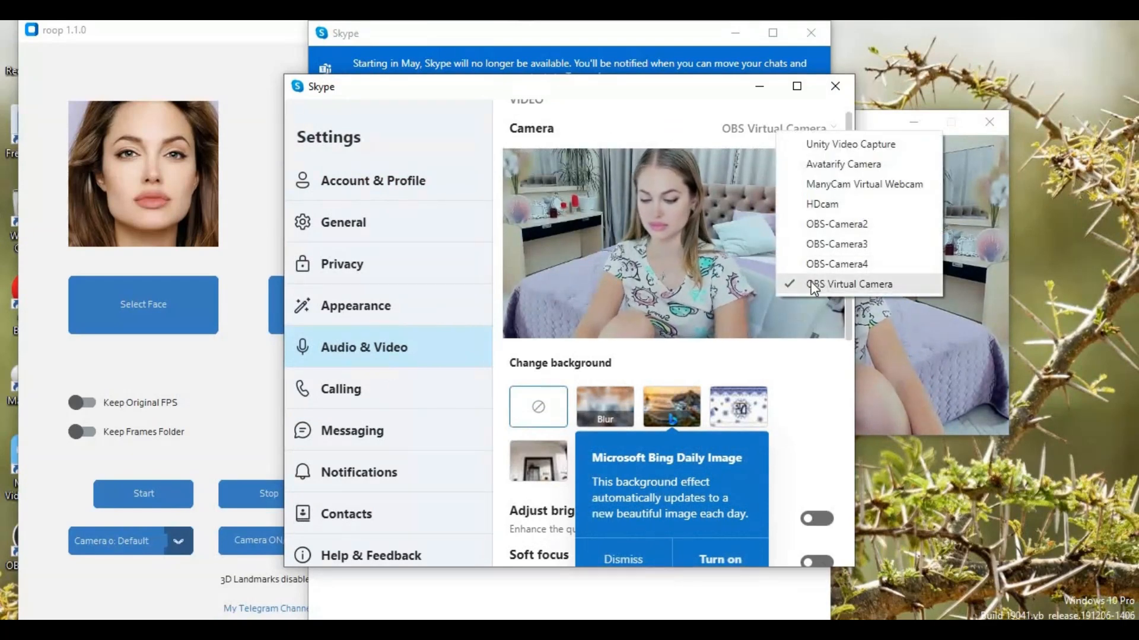
left_click(848, 284)
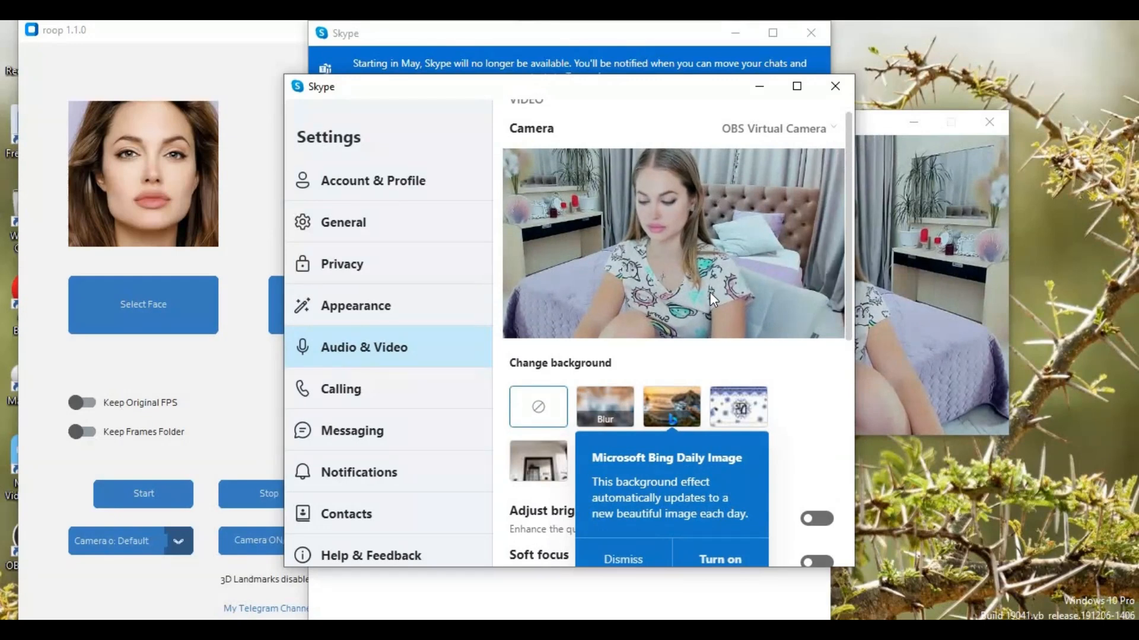